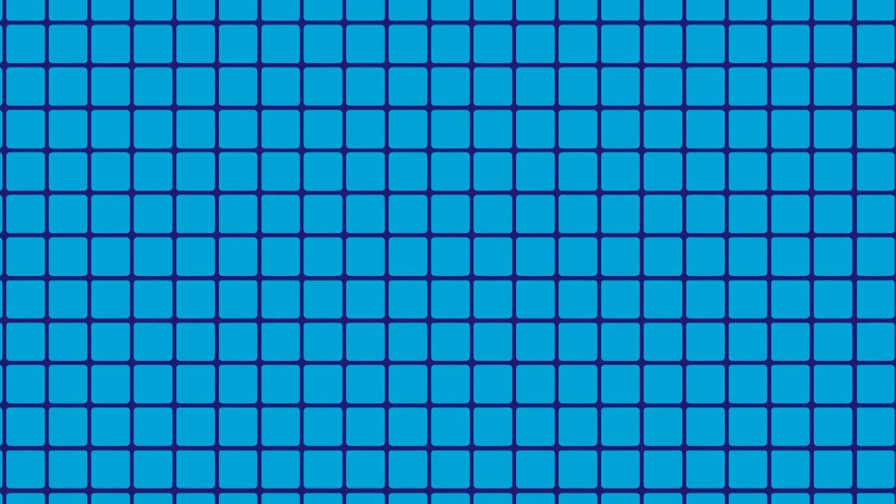
- Fill one lower-left cell of the light-blue grid dark blue, representing a chlorine atom
left_click(154, 453)
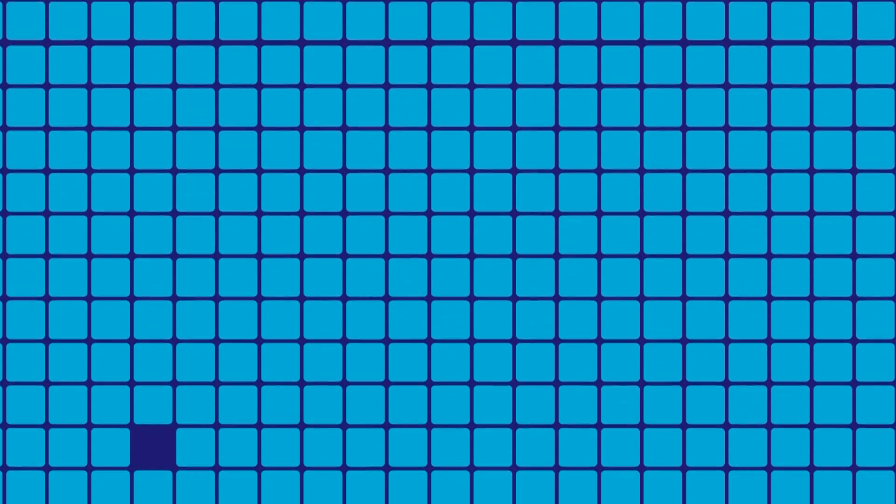